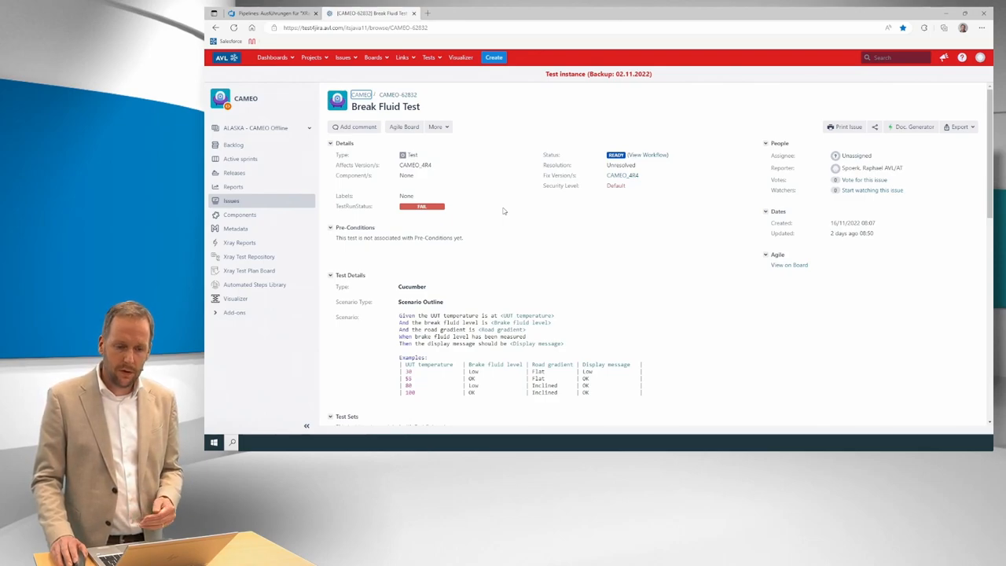
# Launch a new XRay Script Runner pipeline run on the master branch.
pyautogui.scroll(-3)
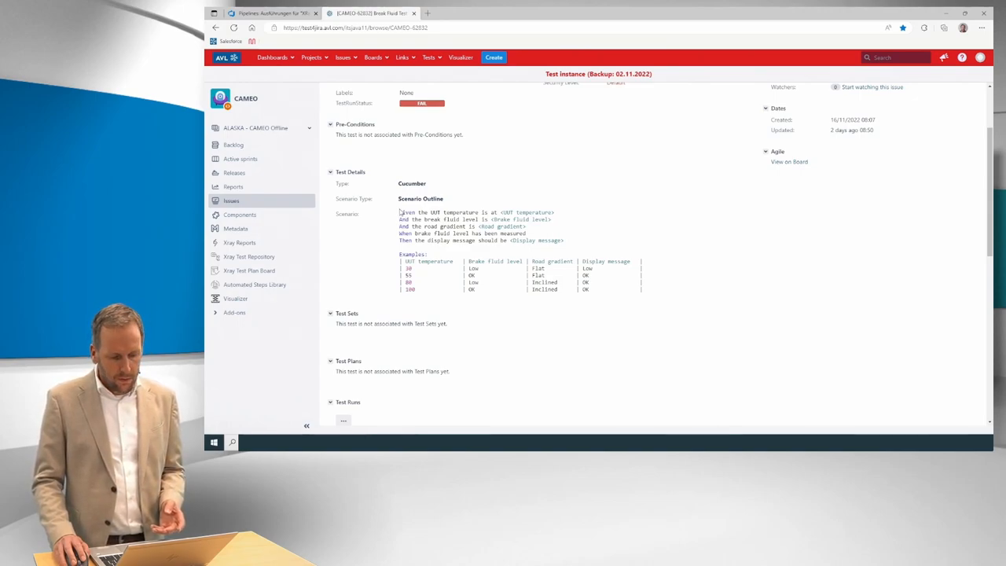
pyautogui.moveTo(494, 210)
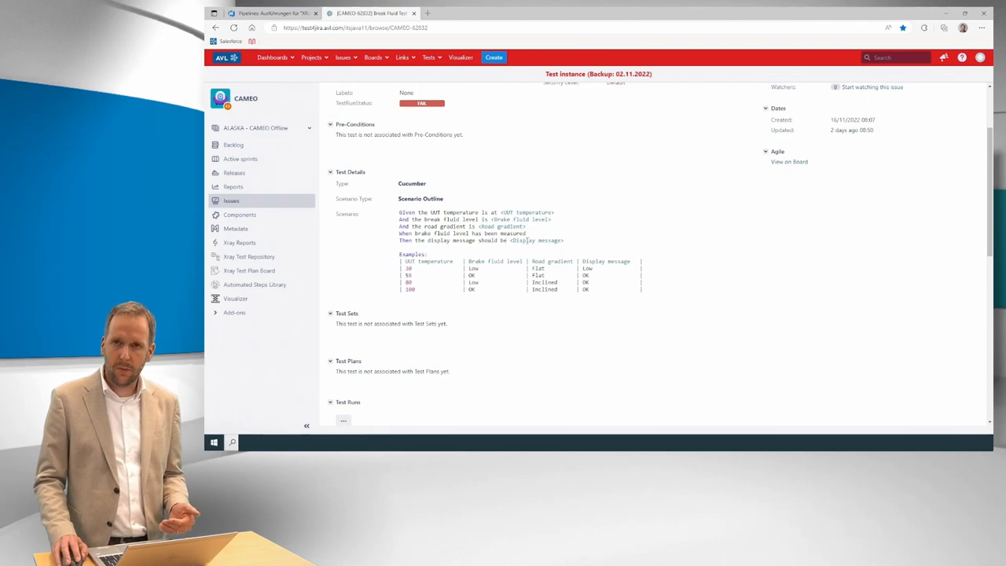
pyautogui.moveTo(390, 286)
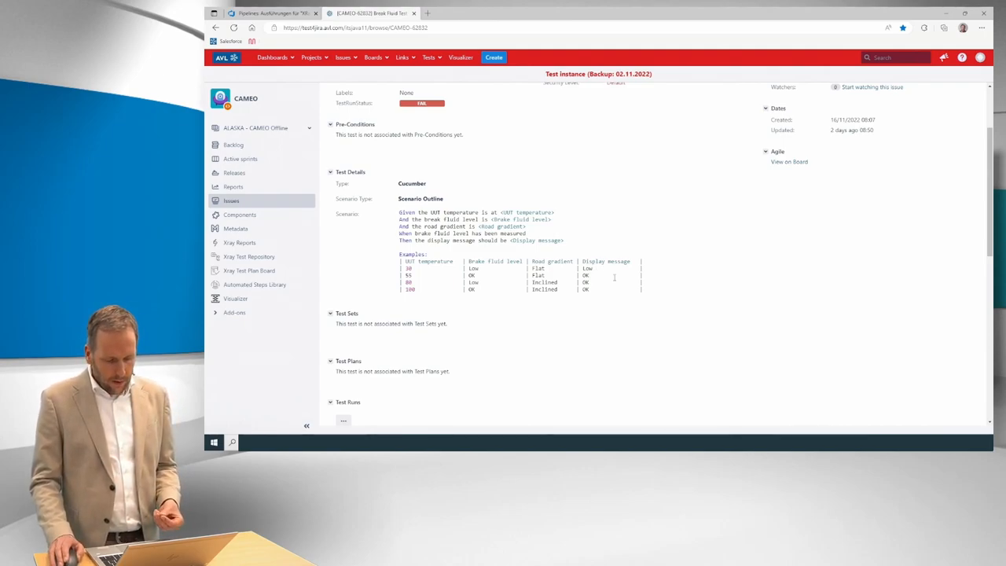
pyautogui.moveTo(640, 310)
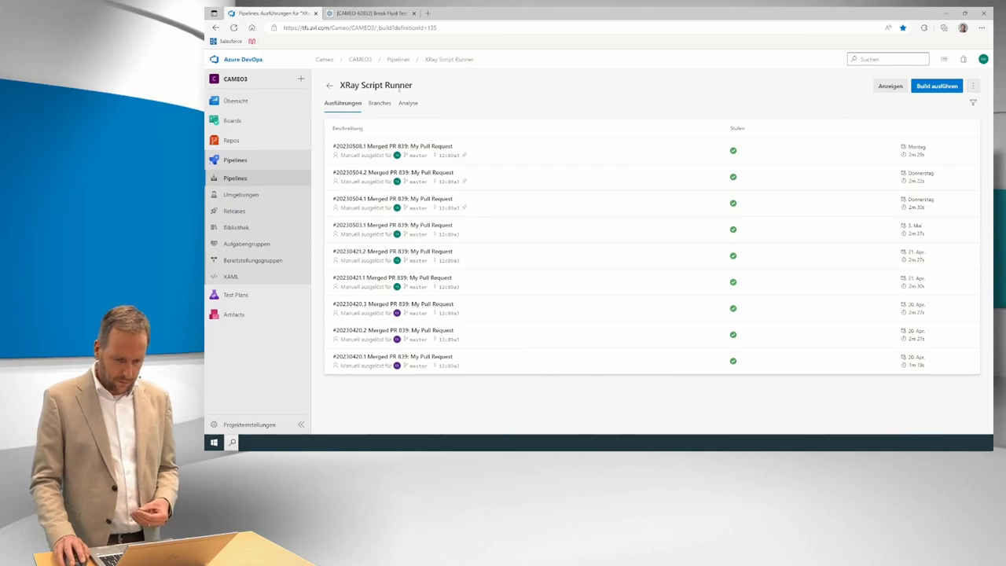
pyautogui.moveTo(534, 103)
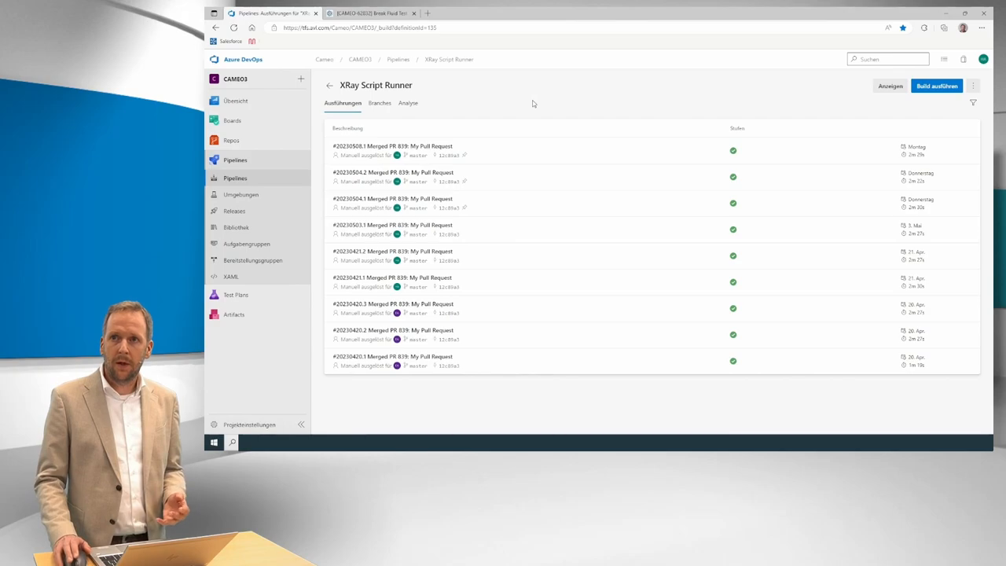
pyautogui.moveTo(947, 101)
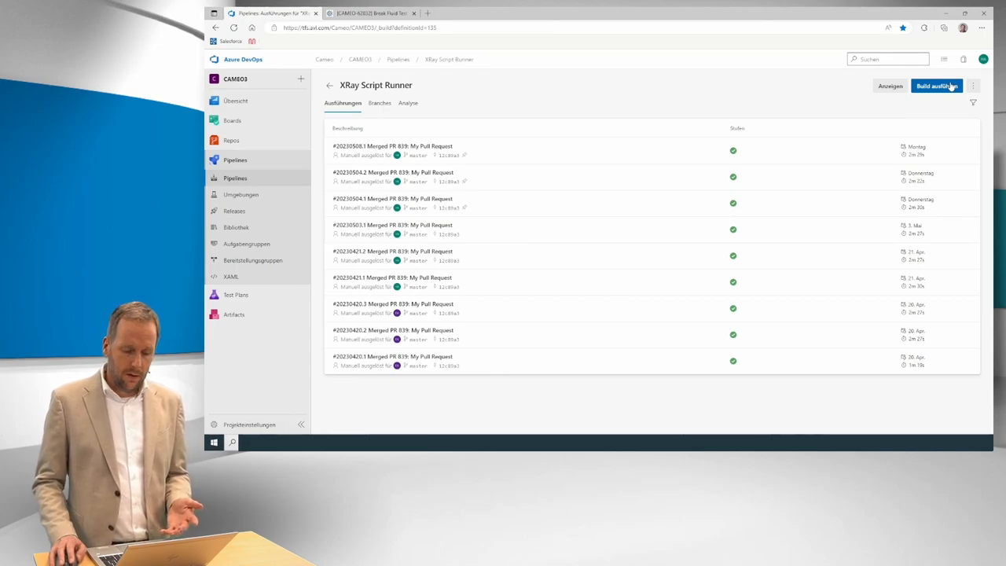
pyautogui.moveTo(623, 331)
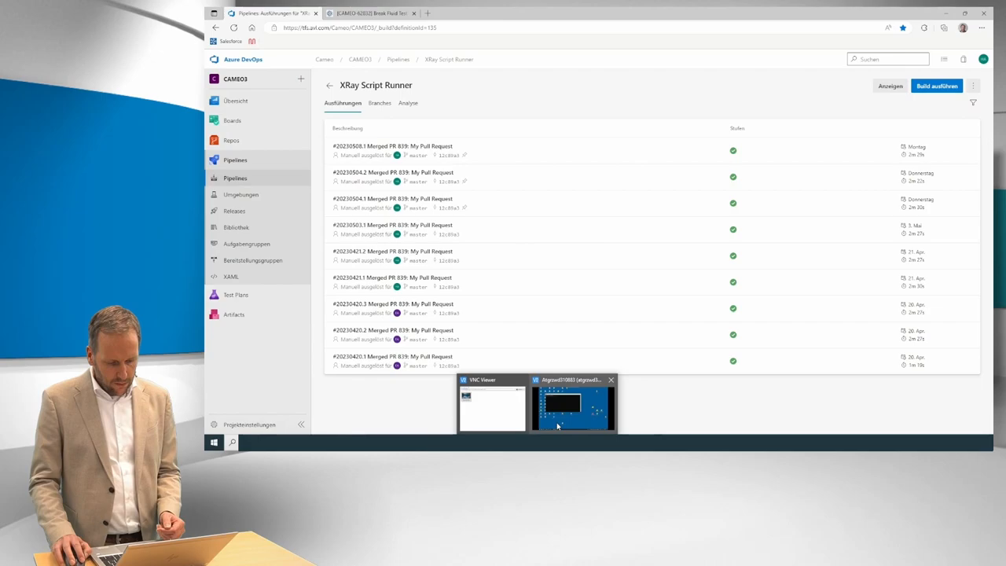
pyautogui.click(572, 403)
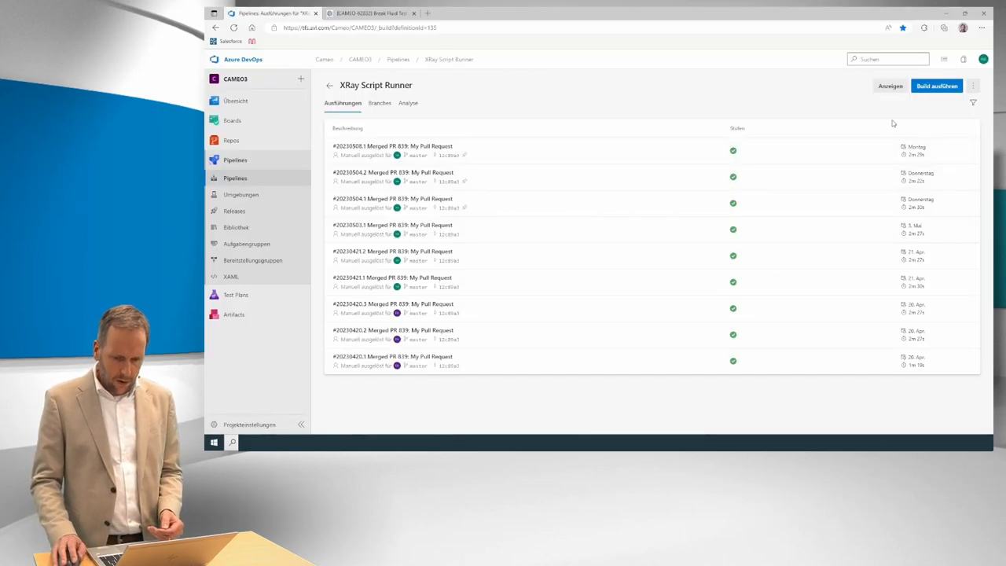
pyautogui.click(936, 86)
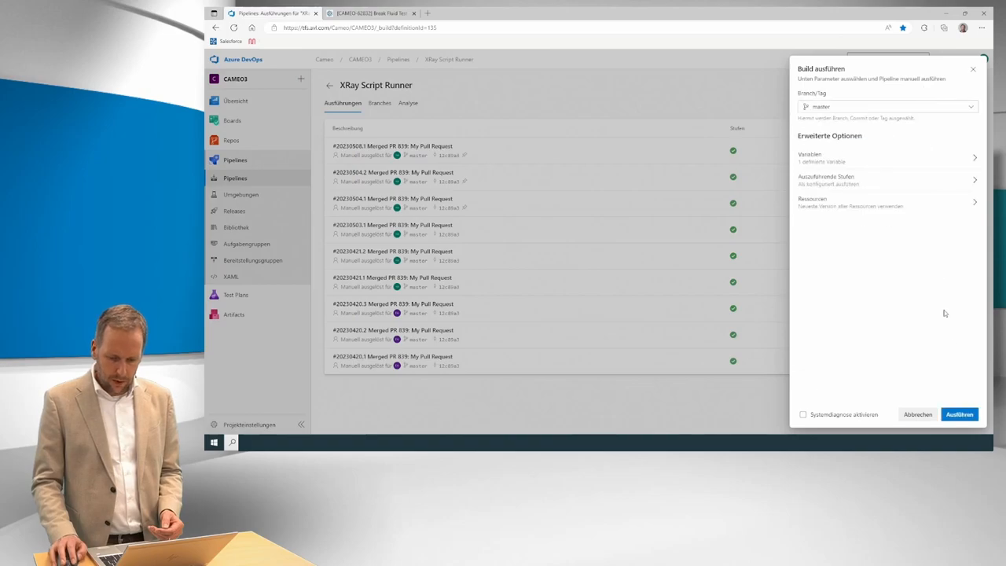
pyautogui.click(958, 414)
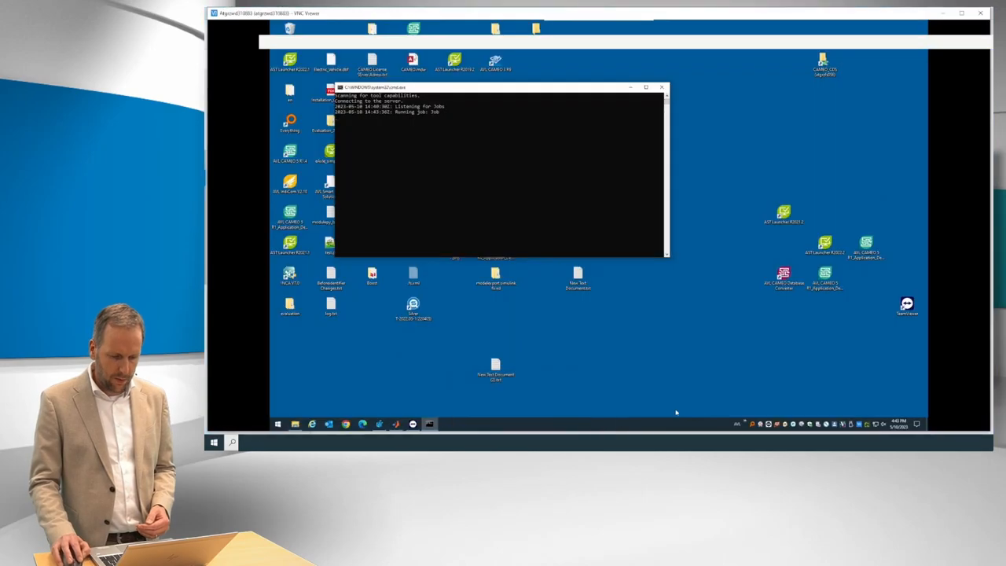
pyautogui.moveTo(697, 402)
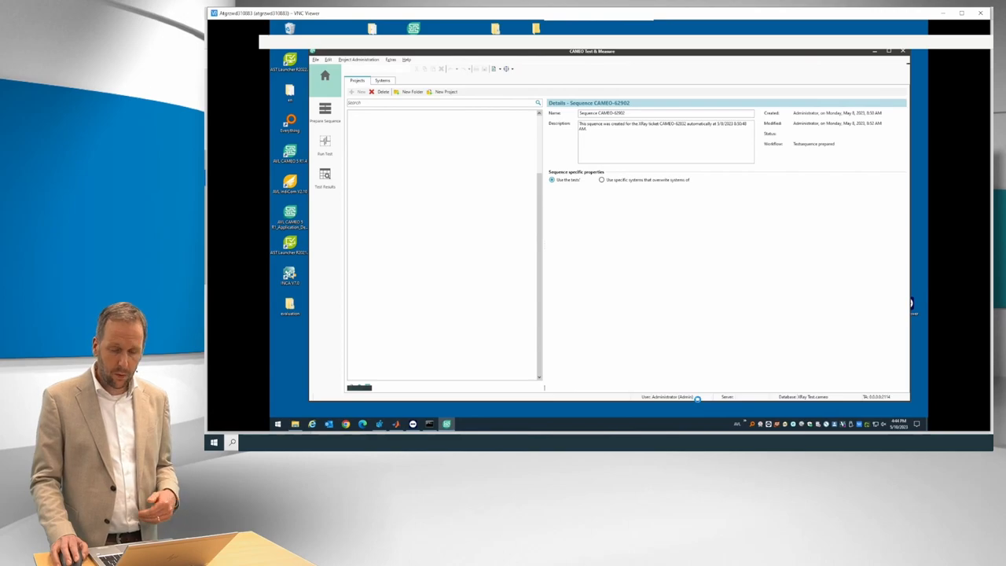
# Prepare the project test sequence's versions and advance it to Run Test.
pyautogui.click(358, 59)
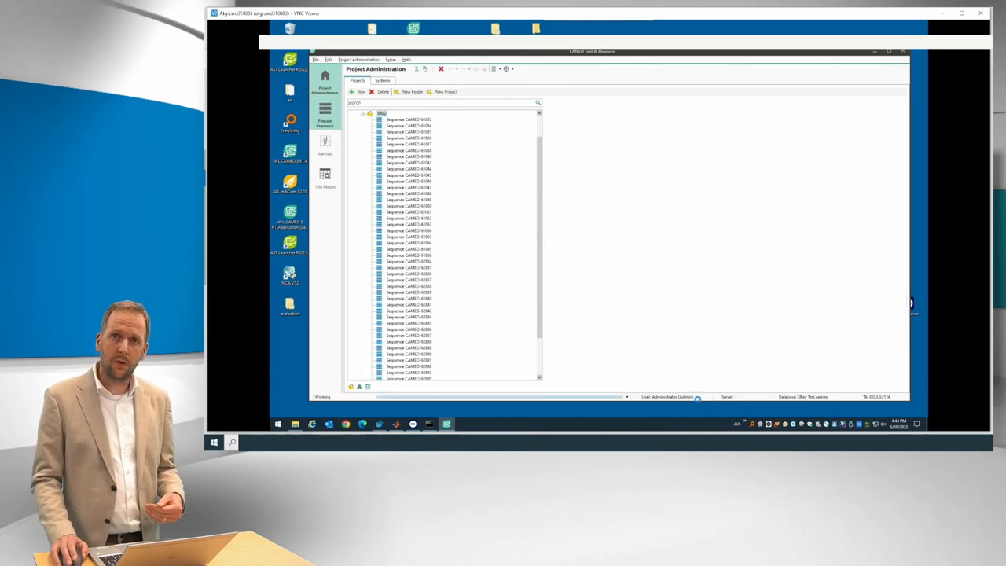
pyautogui.click(324, 114)
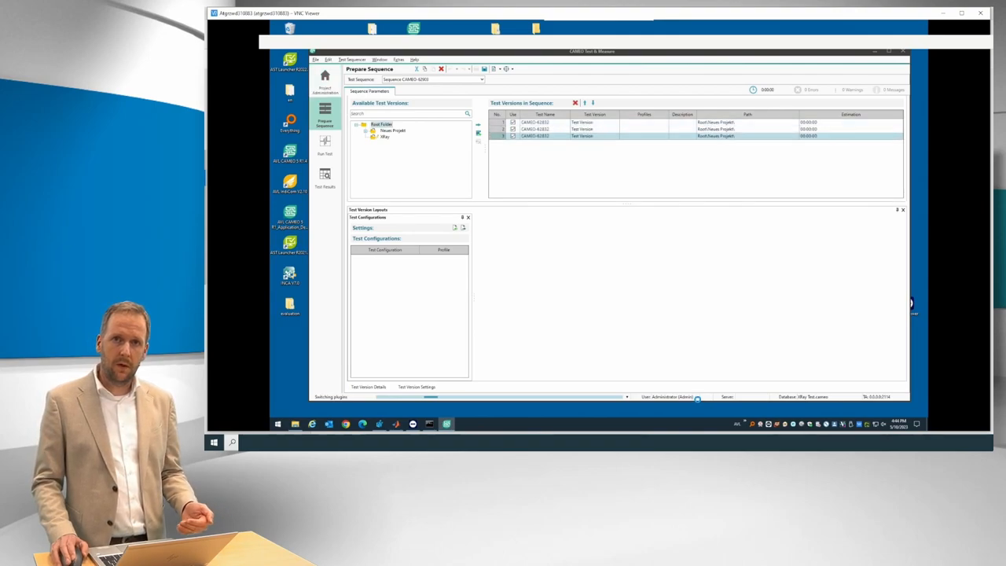
pyautogui.click(325, 144)
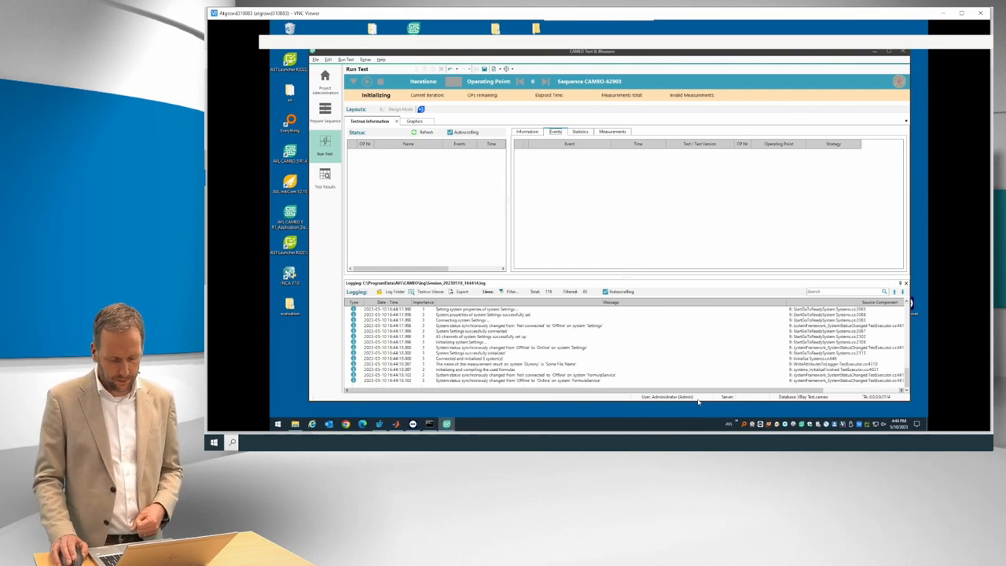
# Start the Break Fluid test from the Default layout and review operating-point status and events.
pyautogui.click(366, 81)
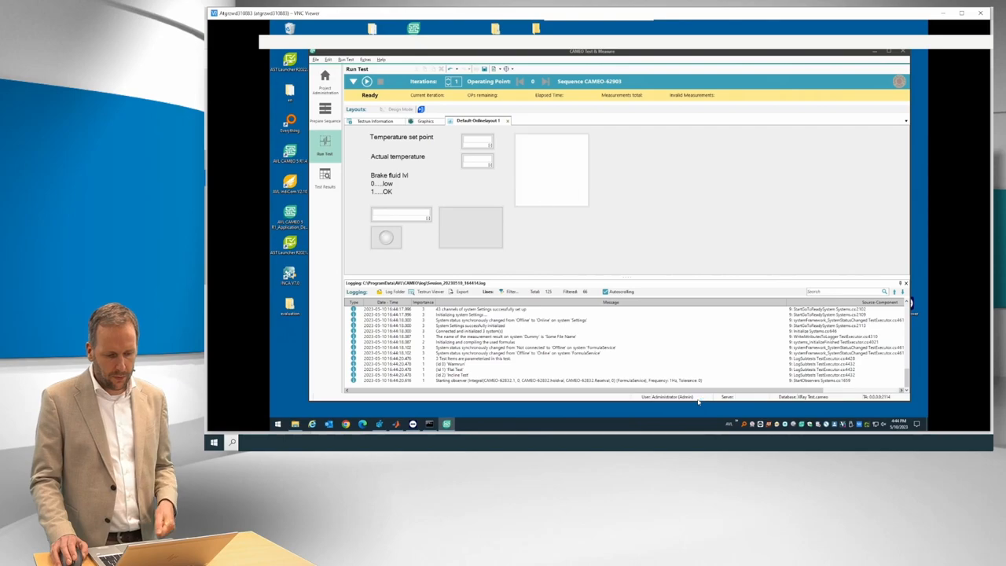
pyautogui.click(366, 81)
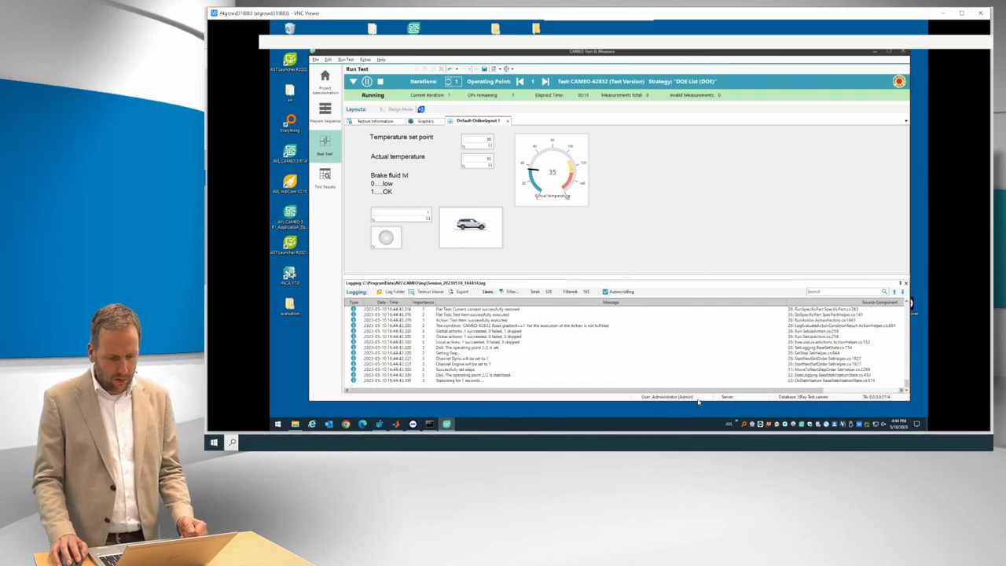
pyautogui.click(376, 120)
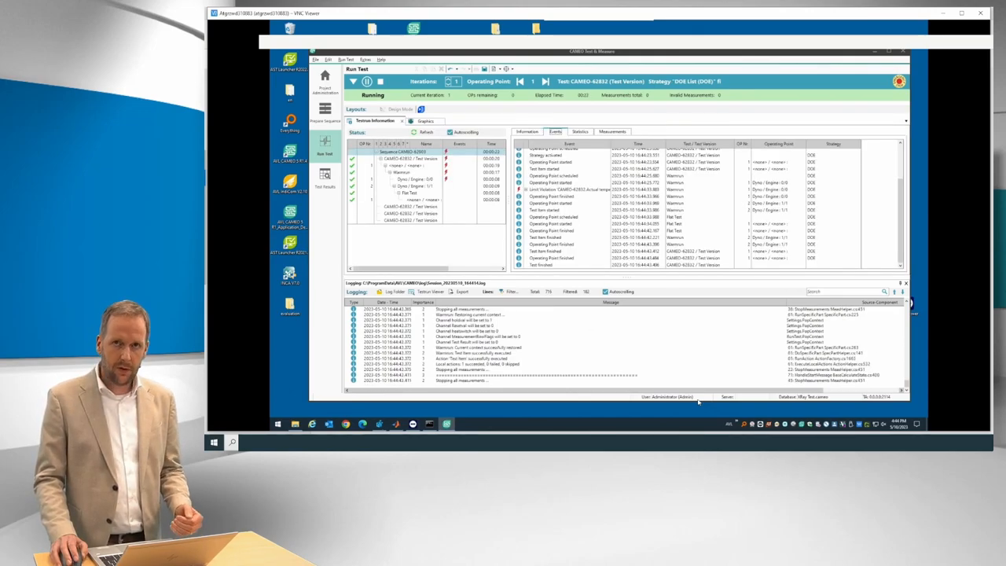
pyautogui.click(478, 120)
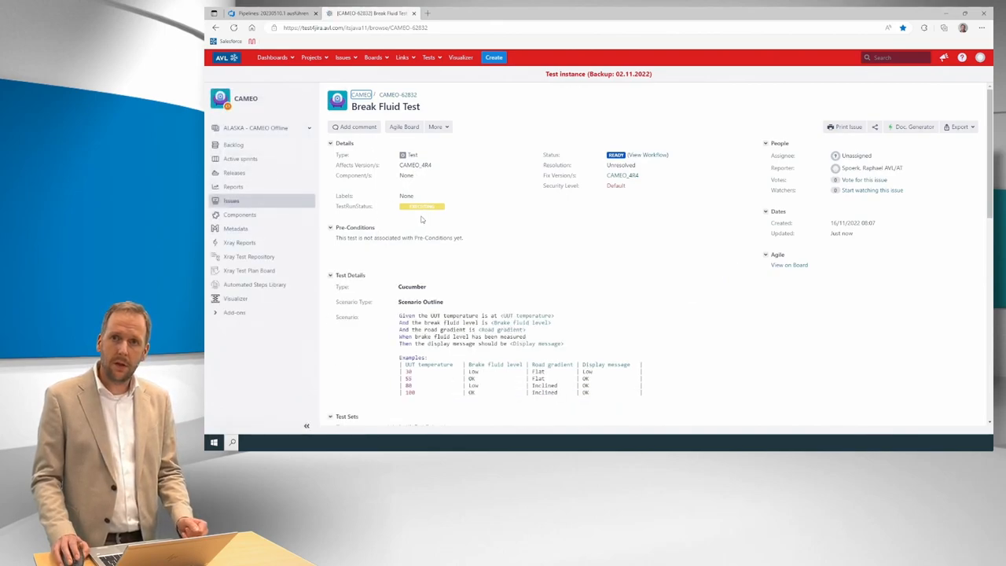
# Scroll CAMEO-62832 to Test Runs, showing the newest run EXECUTING.
pyautogui.scroll(-3)
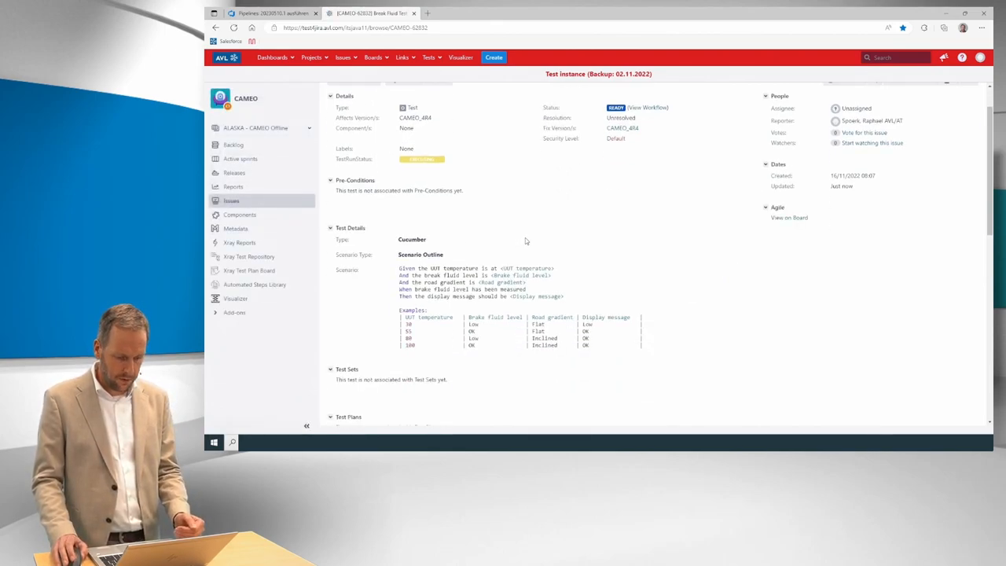
pyautogui.scroll(-3)
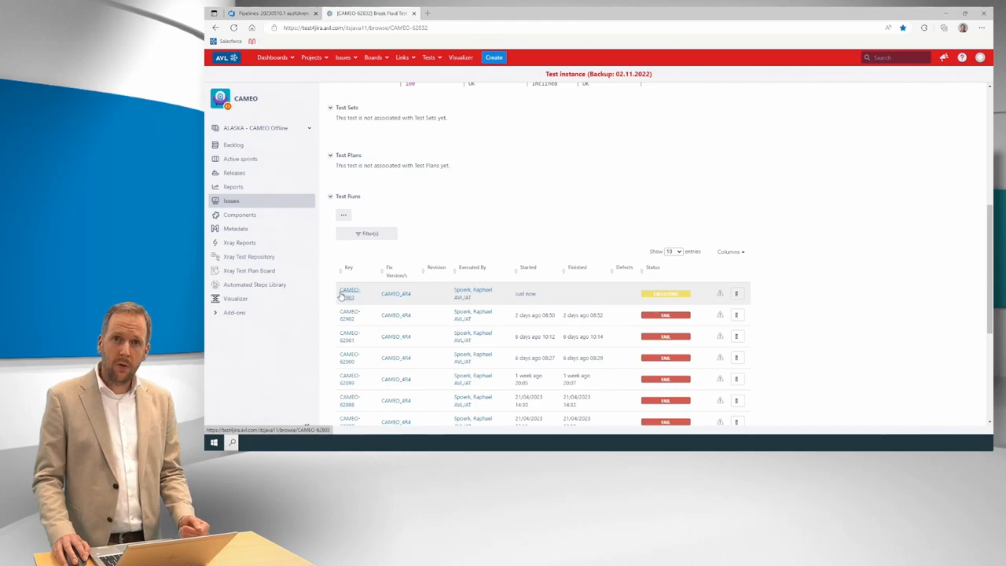
pyautogui.moveTo(367, 293)
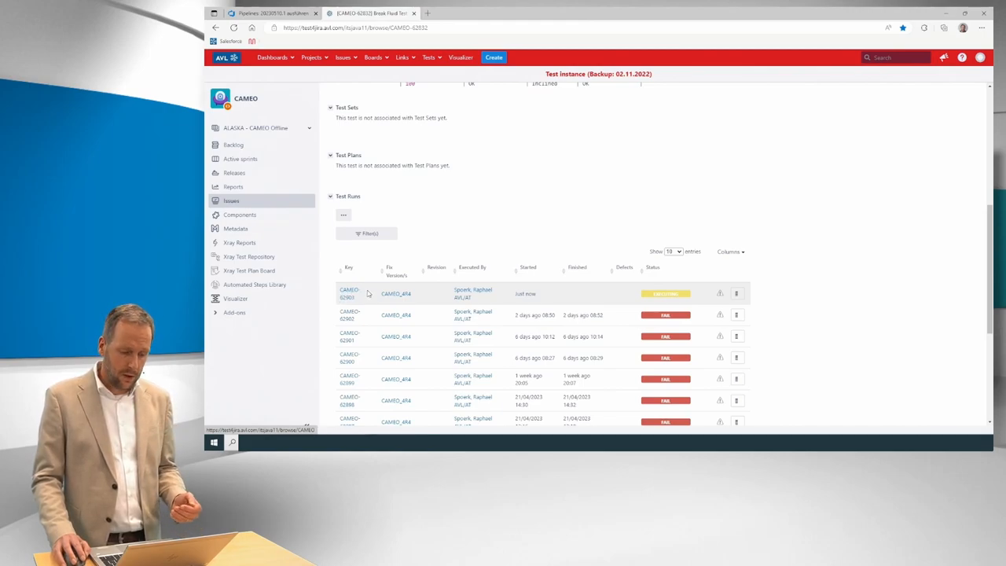
pyautogui.moveTo(501, 300)
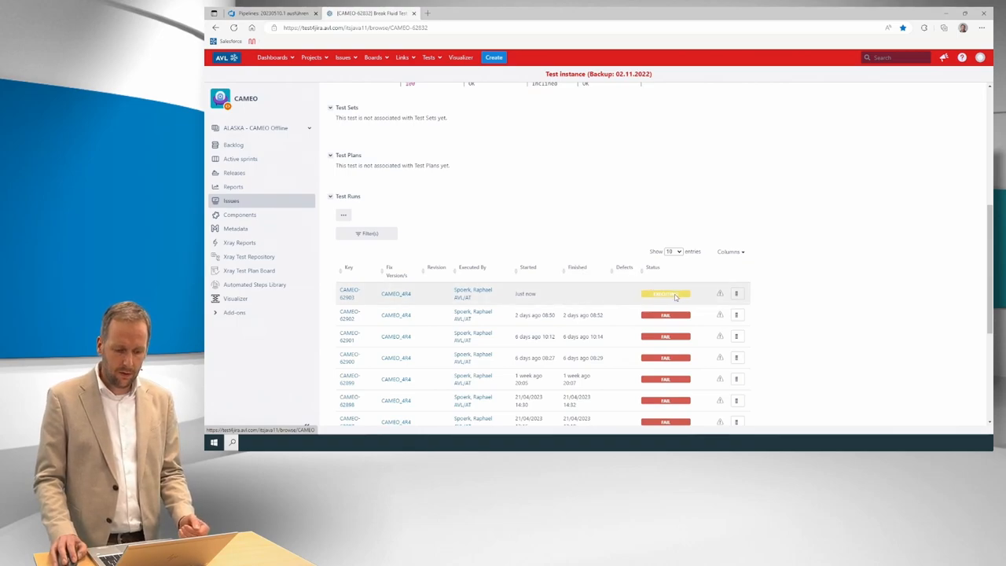
pyautogui.moveTo(666, 293)
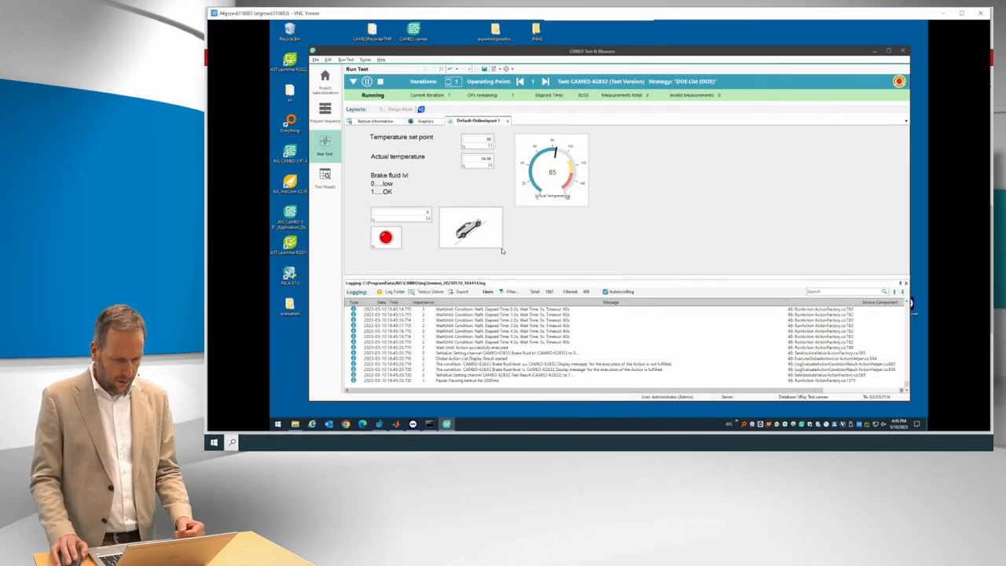
# Watch the Run Test view as temperature set points rise from 85 to 105 until completion.
pyautogui.click(375, 120)
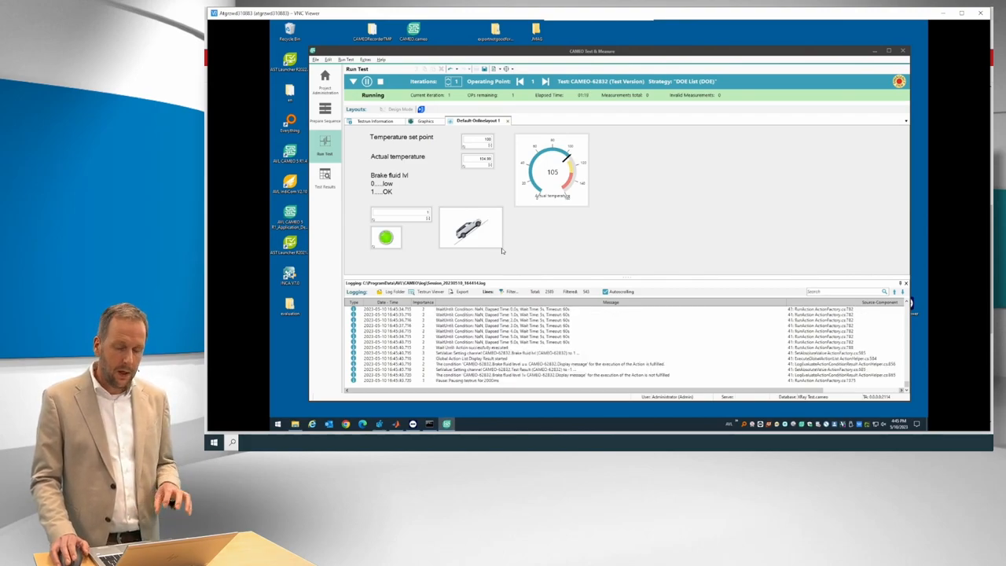
pyautogui.click(379, 81)
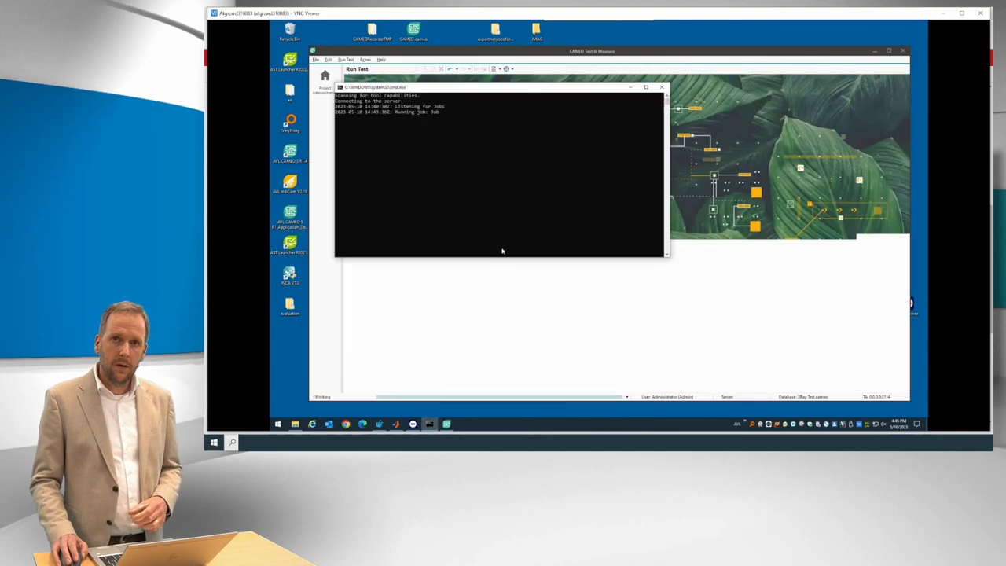
# Close CAMEO Test & Measure, leaving the cmd.exe job listener.
pyautogui.click(902, 50)
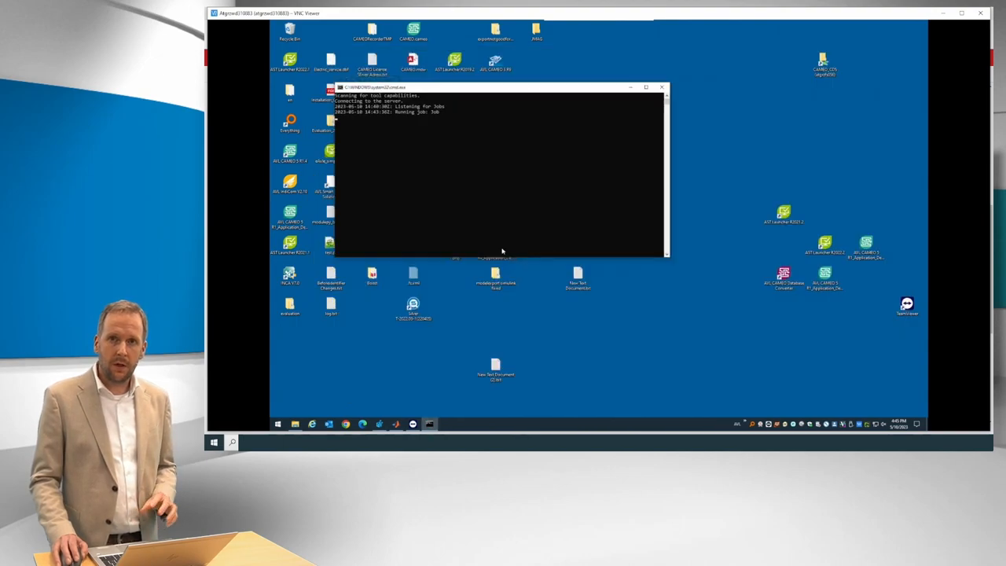
pyautogui.moveTo(481, 370)
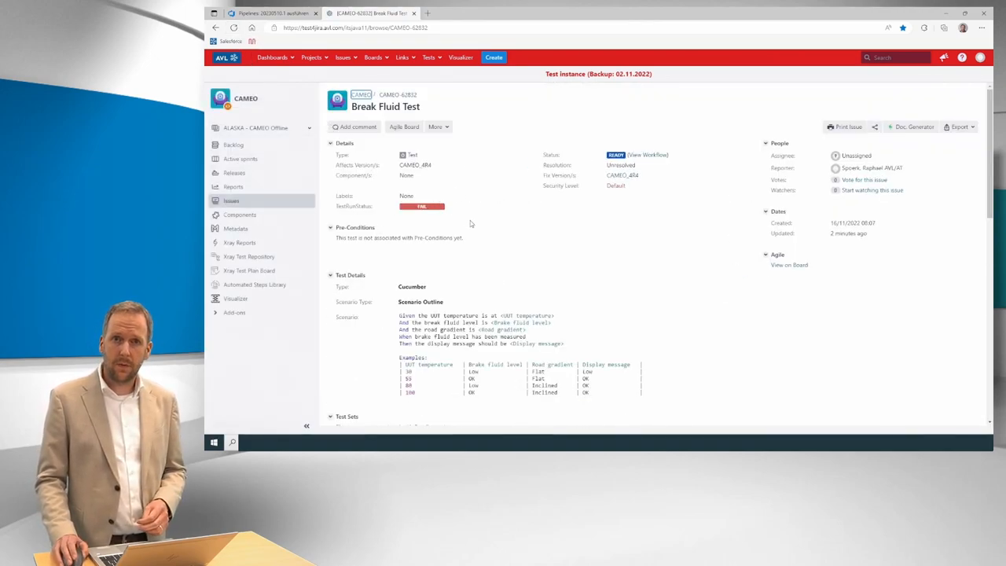
# Scroll to Test Runs to see CAMEO-62903 finished with FAIL.
pyautogui.scroll(-3)
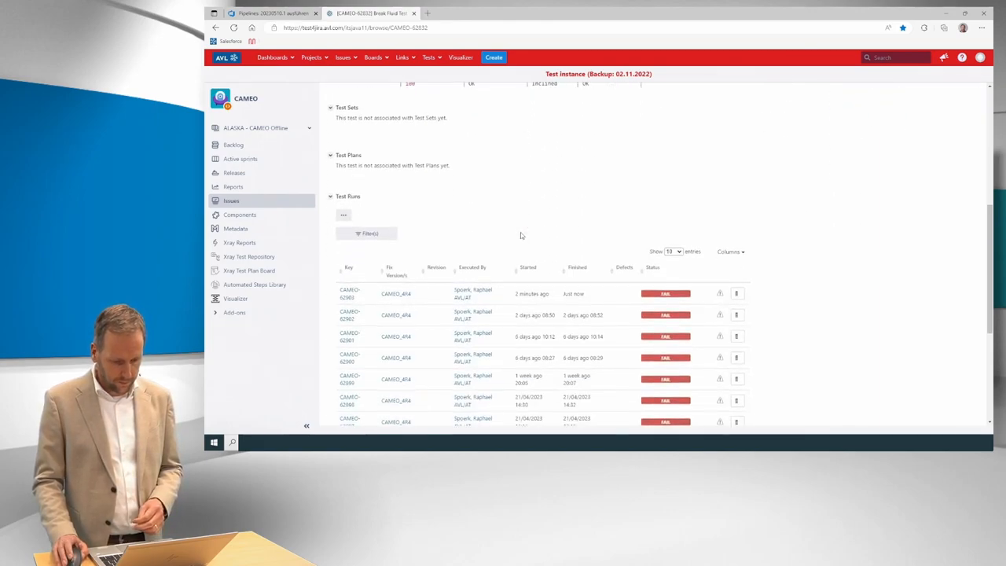
pyautogui.moveTo(422, 300)
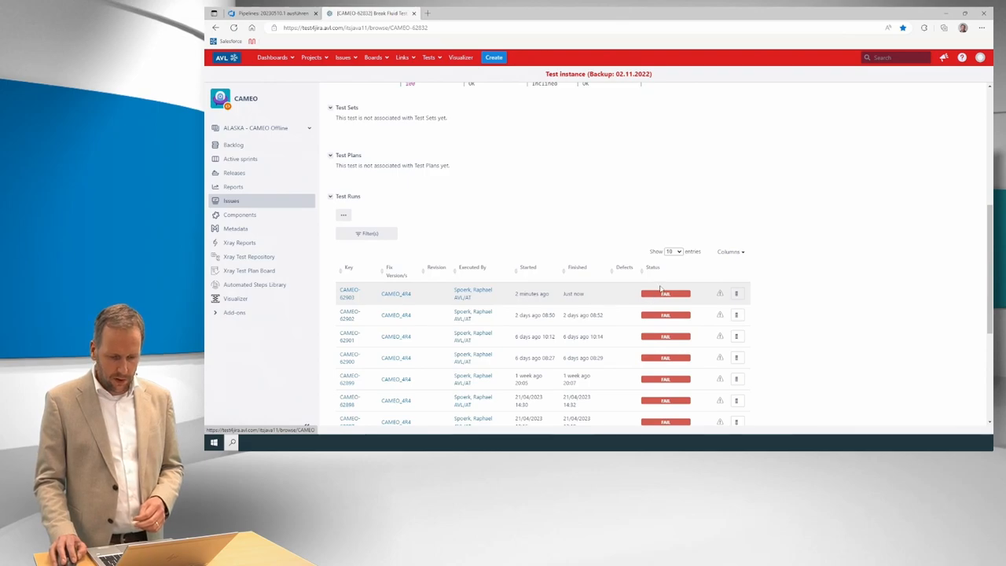
pyautogui.moveTo(735, 293)
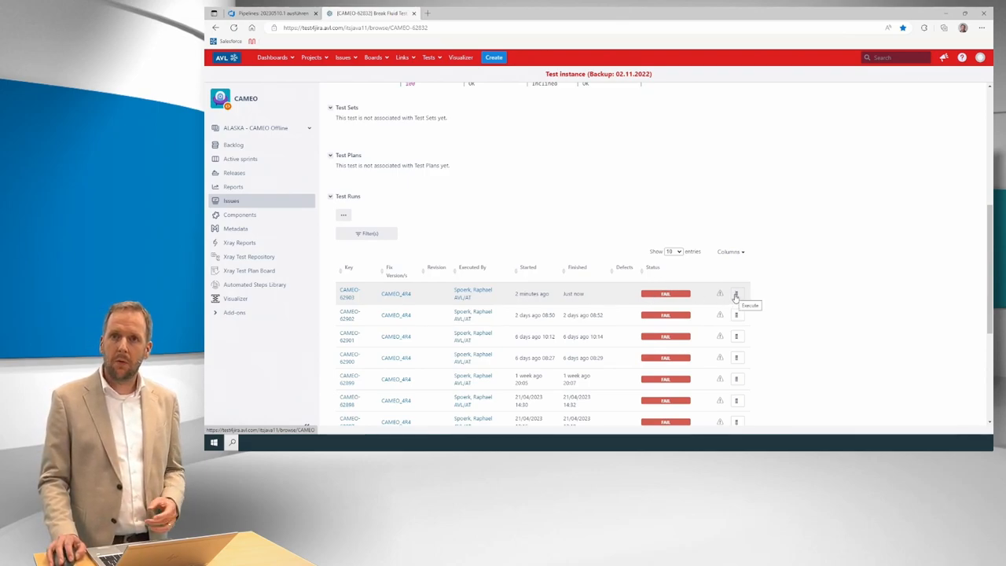
pyautogui.moveTo(737, 293)
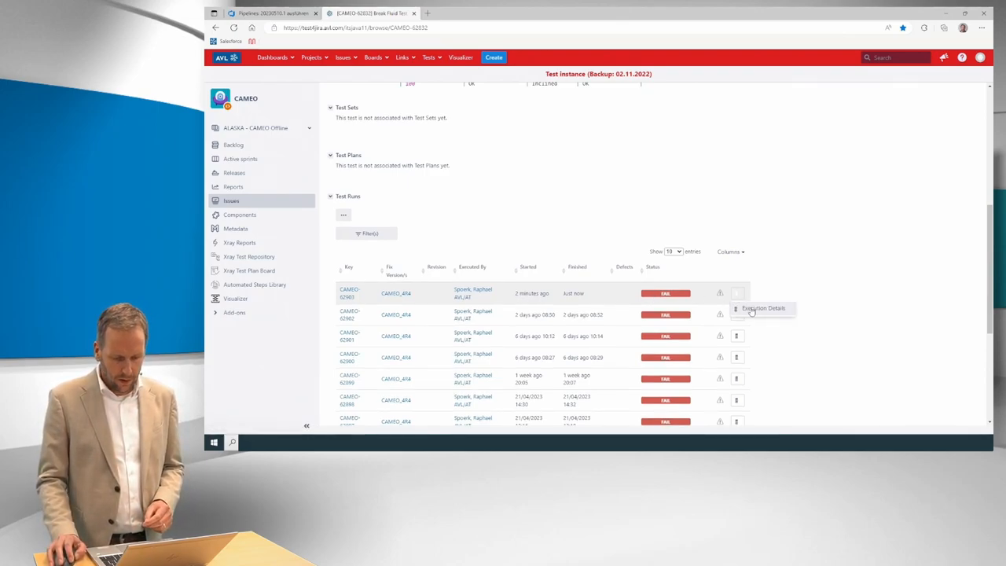
# View CAMEO-62903 execution details, where example 3 (80, Low, Inclined) failed.
pyautogui.click(736, 293)
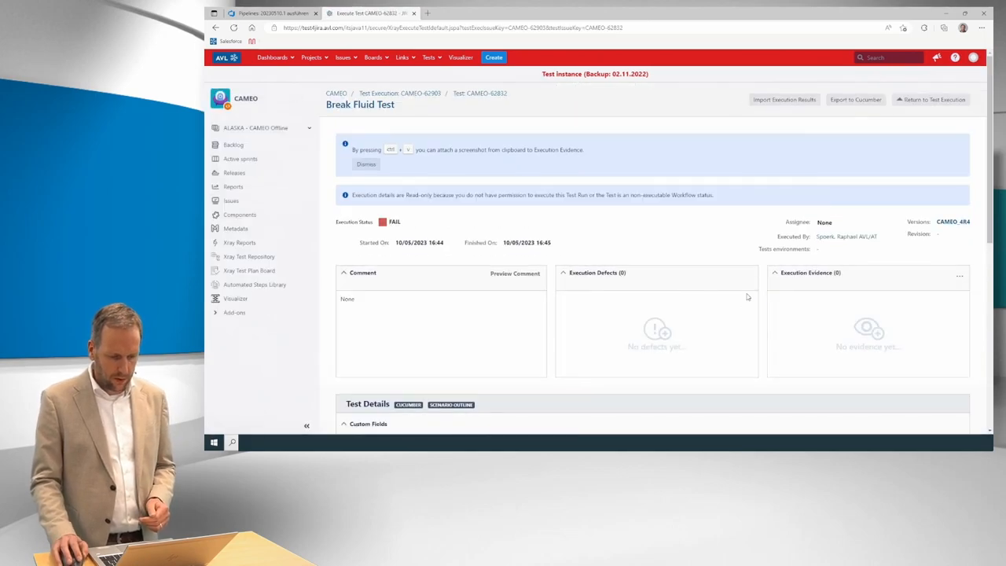
pyautogui.moveTo(638, 233)
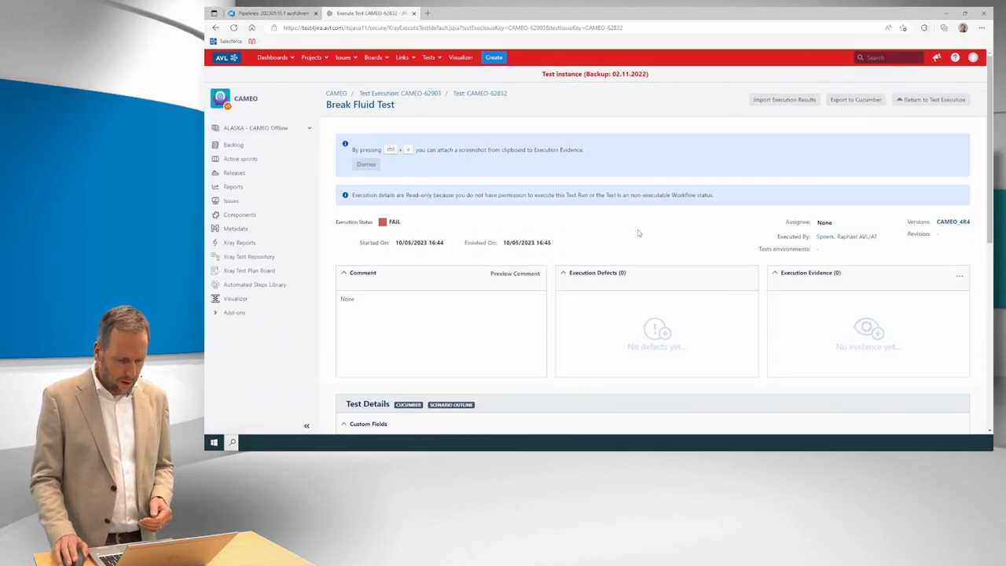
pyautogui.scroll(-3)
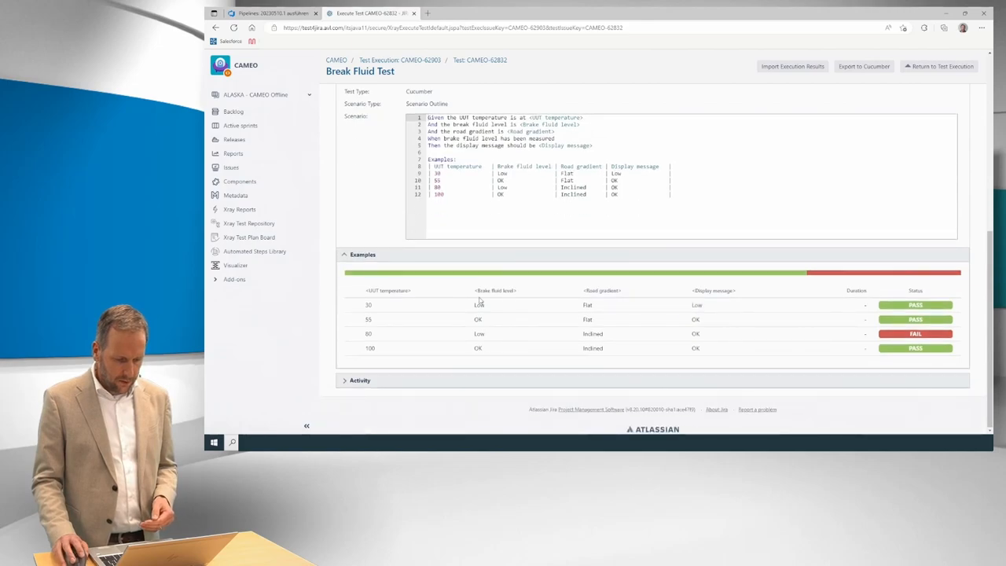
pyautogui.moveTo(517, 323)
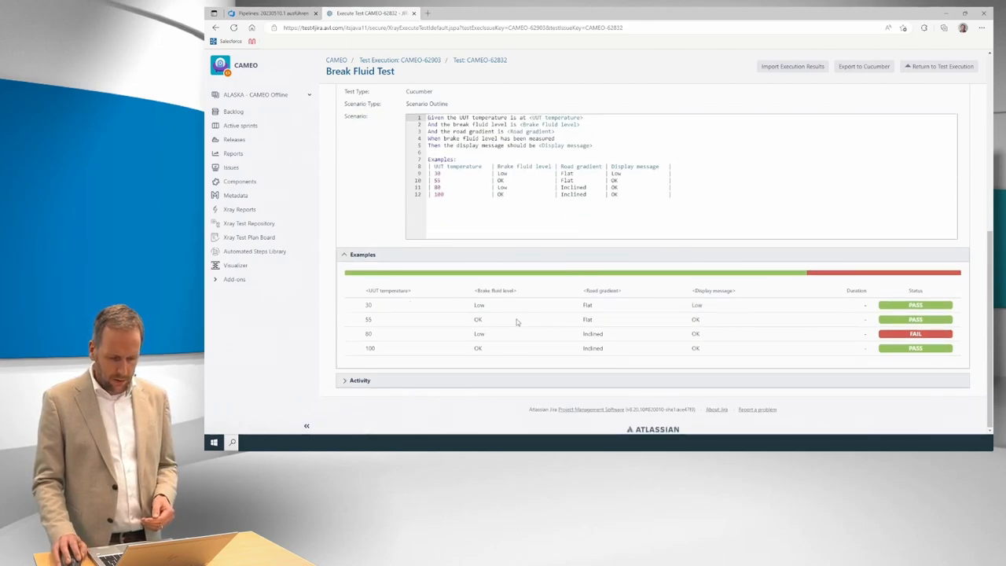
pyautogui.moveTo(414, 341)
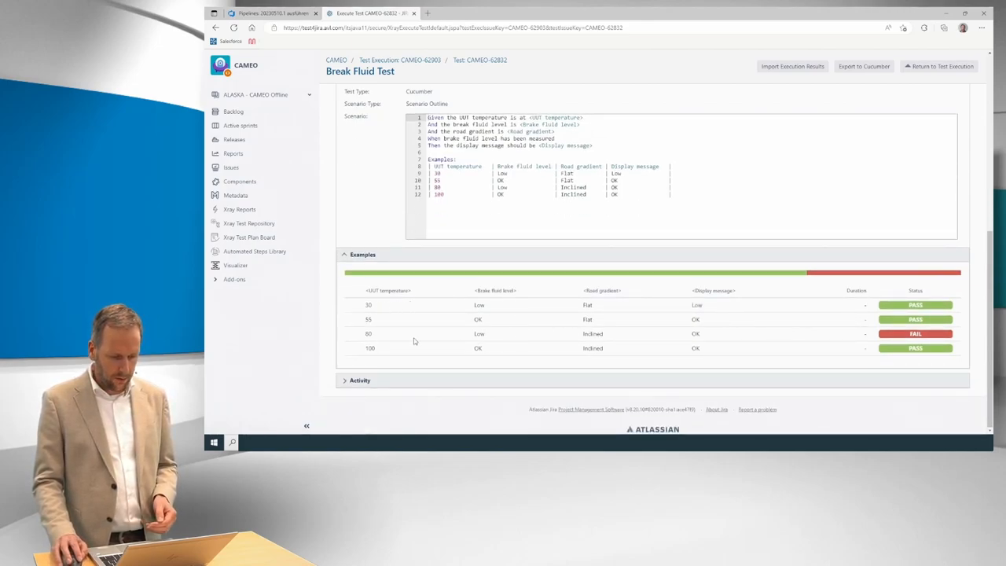